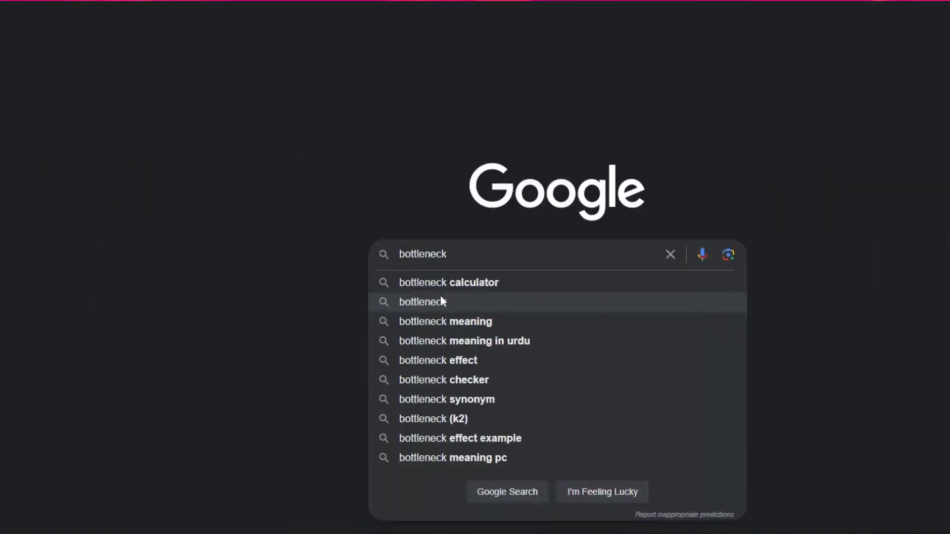
- Find the PC Builds bottleneck calculator via Google and accept its privacy notice
{"action": "left_click", "coordinate": [449, 282]}
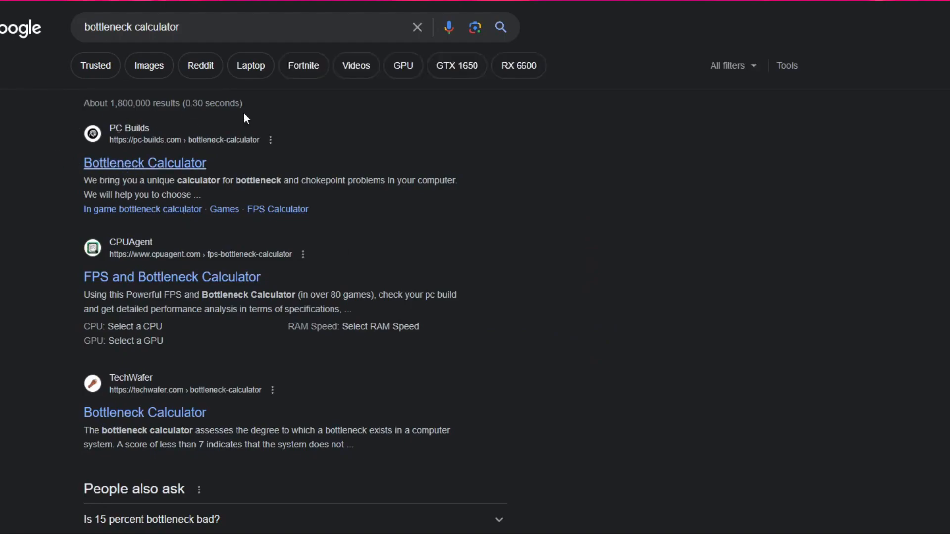
{"action": "left_click", "coordinate": [144, 162]}
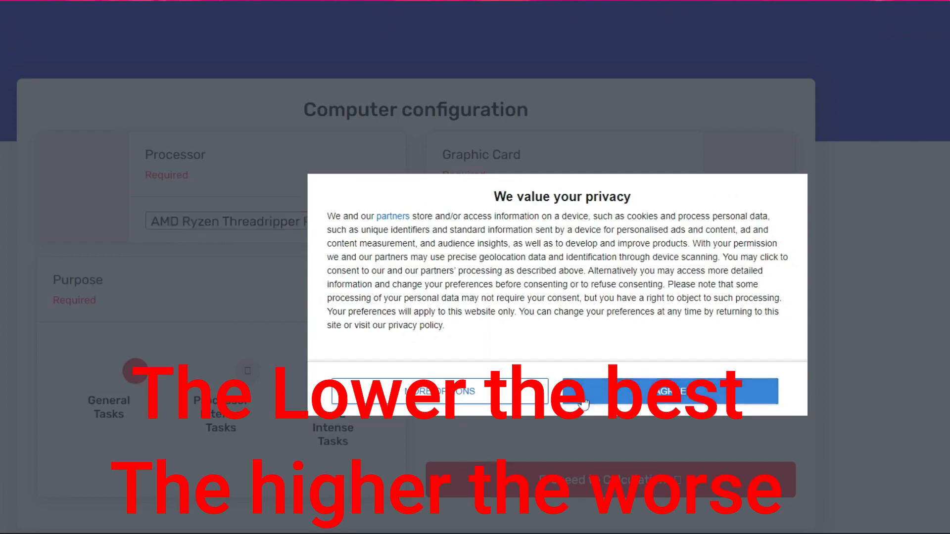
{"action": "left_click", "coordinate": [666, 392]}
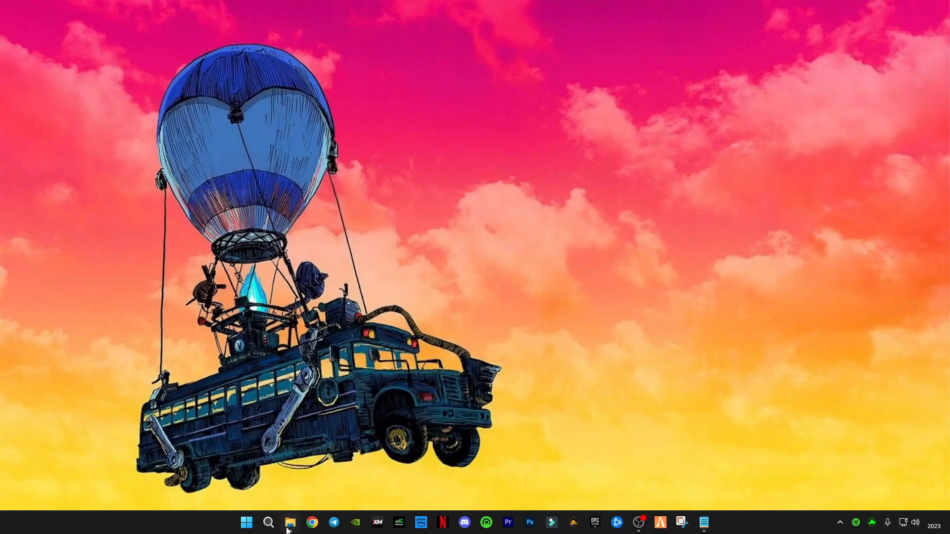
- Browse the Pc Booster download folder, peeking into Reg Optimization and returning
{"action": "left_click", "coordinate": [290, 523]}
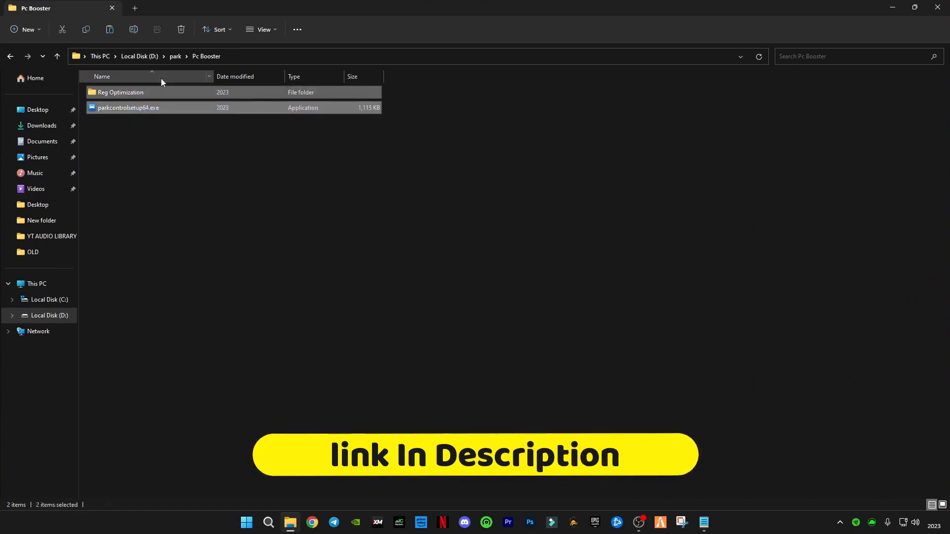
{"action": "left_click", "coordinate": [129, 107]}
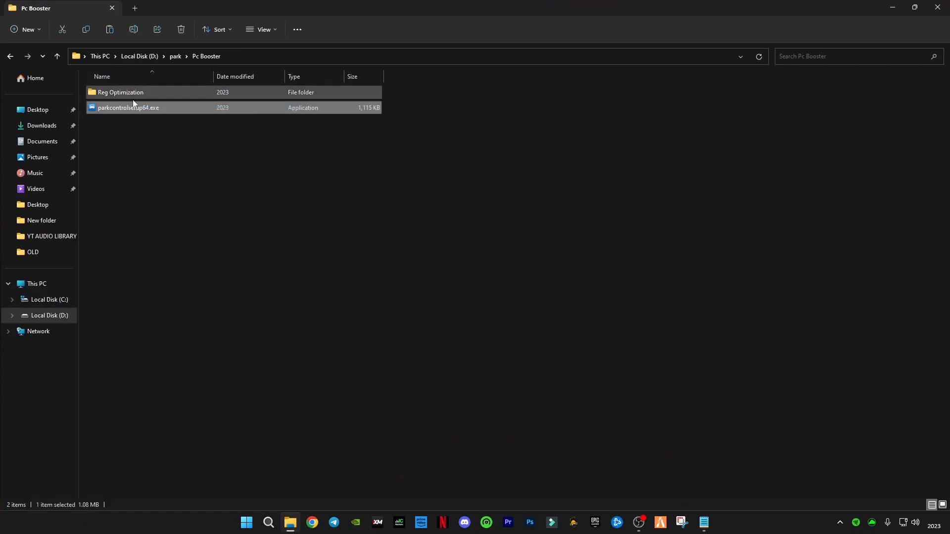
{"action": "left_click", "coordinate": [220, 188]}
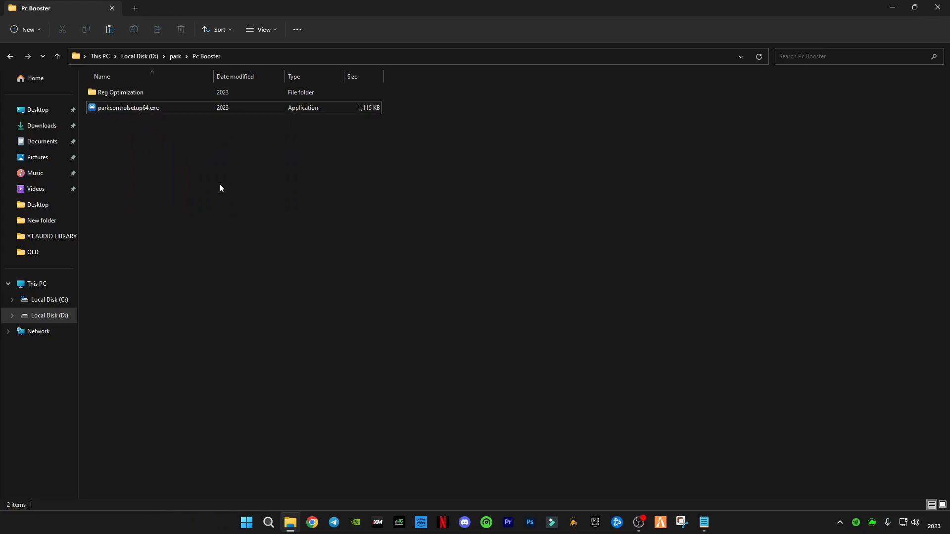
{"action": "left_click", "coordinate": [119, 92]}
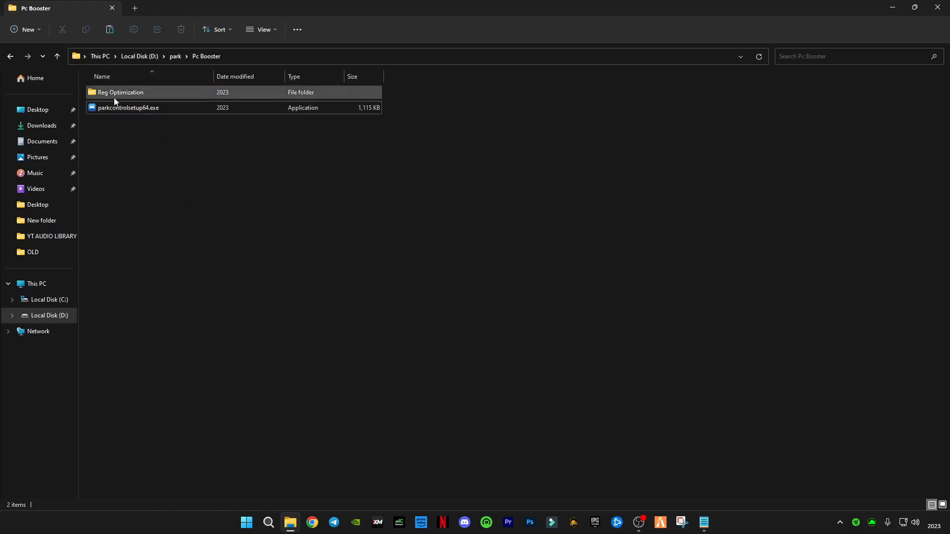
{"action": "double_click", "coordinate": [119, 92]}
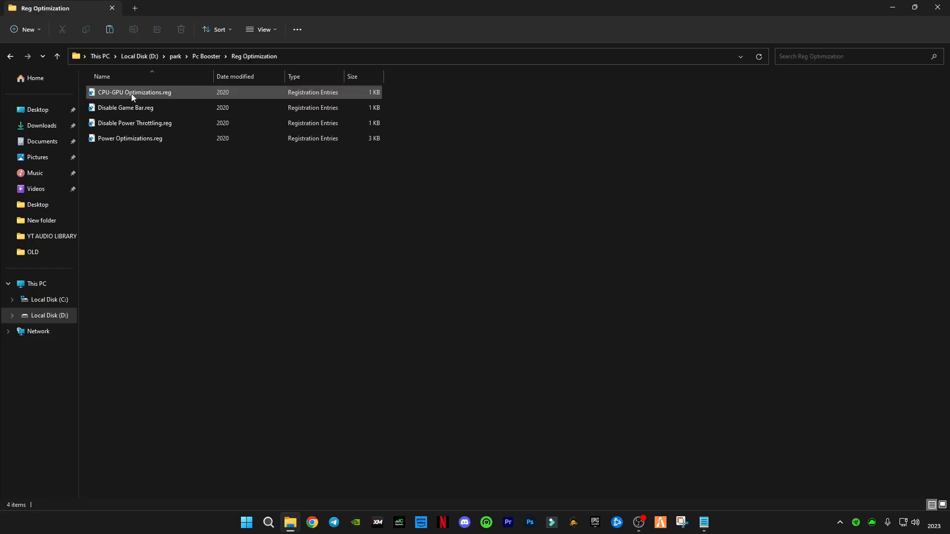
{"action": "left_click", "coordinate": [56, 56]}
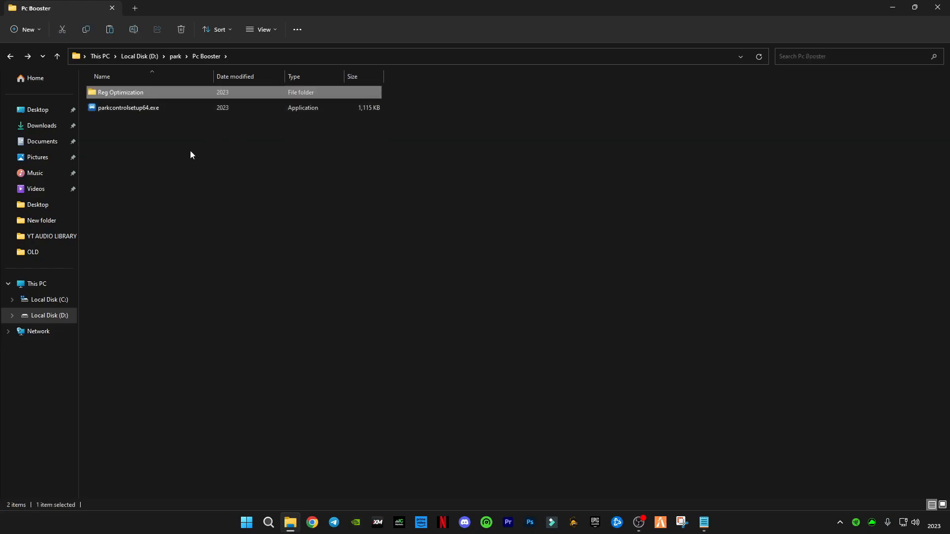
{"action": "mouse_move", "coordinate": [130, 113]}
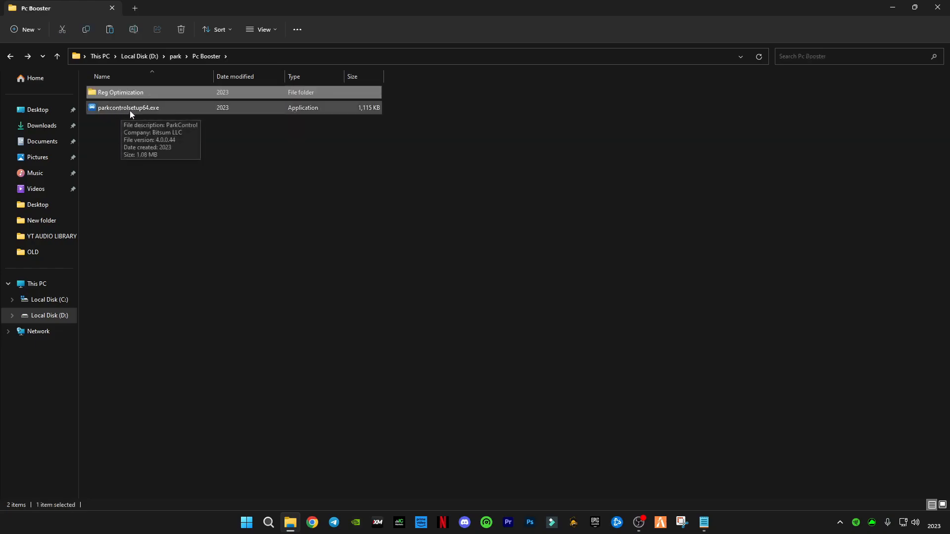
- Run and cancel parkcontrolsetup64.exe, then reach the installed park > ParkControl folder
{"action": "double_click", "coordinate": [128, 107]}
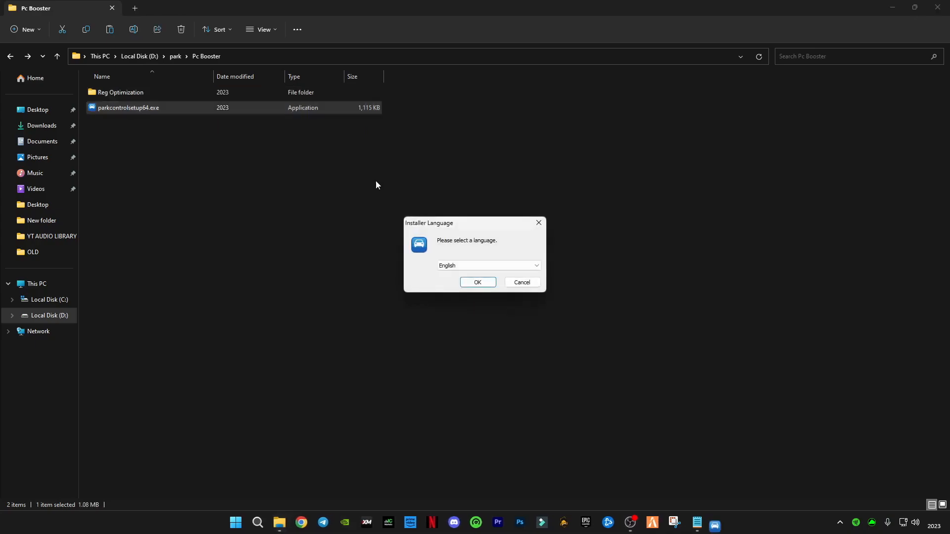
{"action": "left_click", "coordinate": [520, 282]}
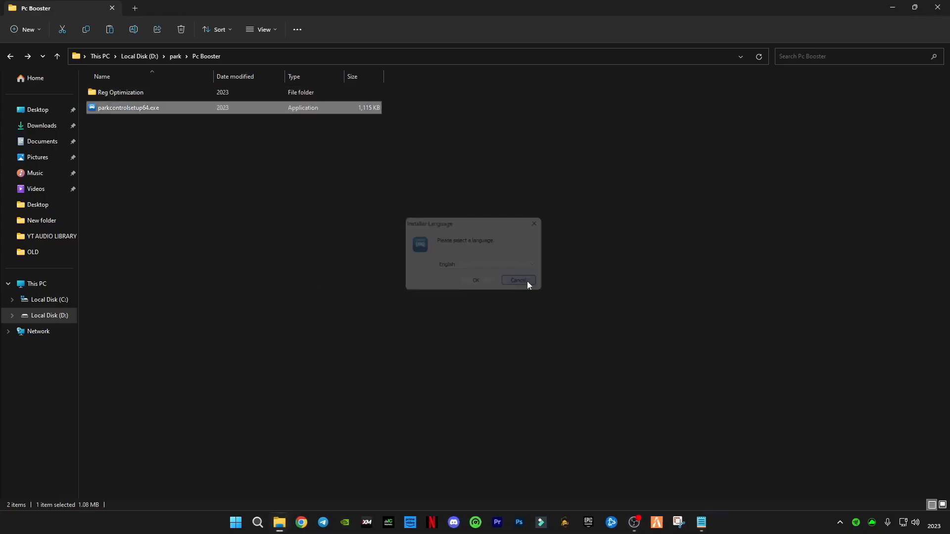
{"action": "left_click", "coordinate": [517, 280]}
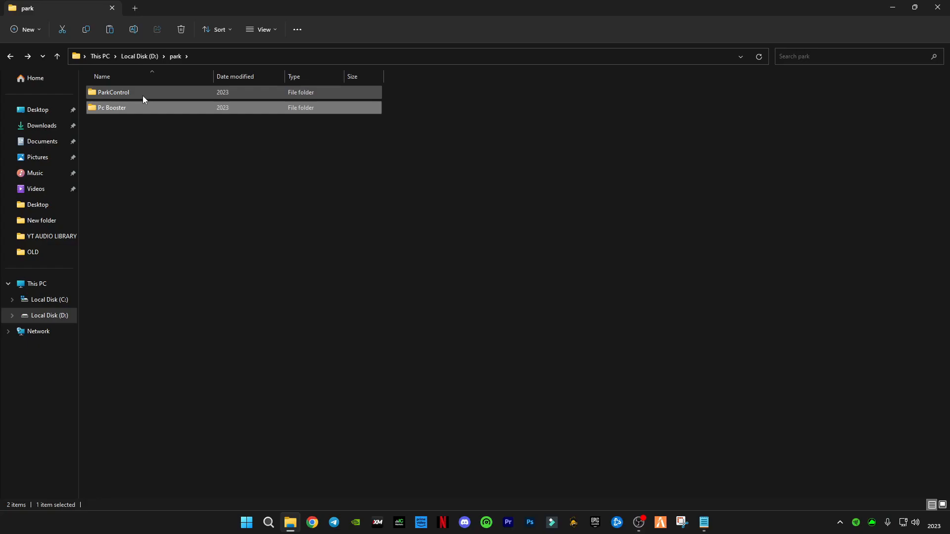
{"action": "double_click", "coordinate": [112, 92]}
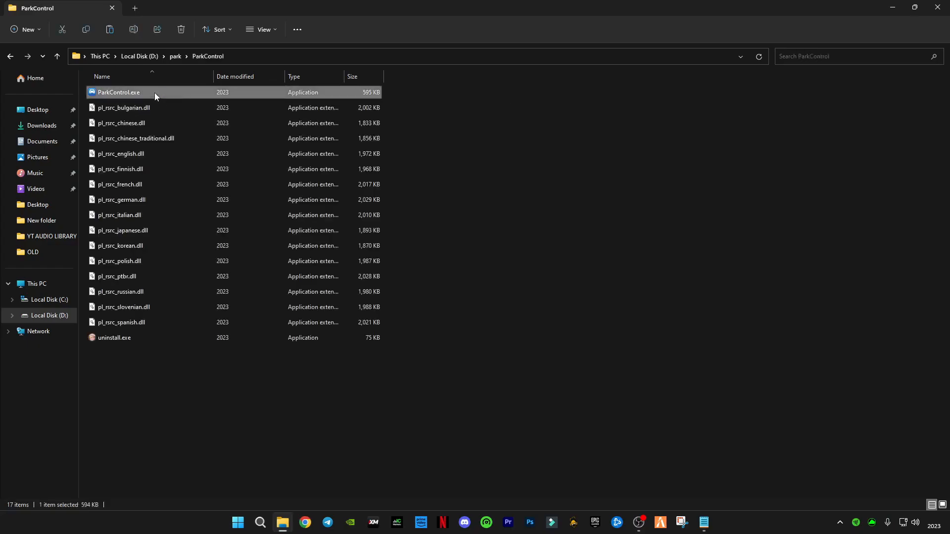
- Launch ParkControl.exe and choose the Ultimate Performance power profile
{"action": "double_click", "coordinate": [117, 92]}
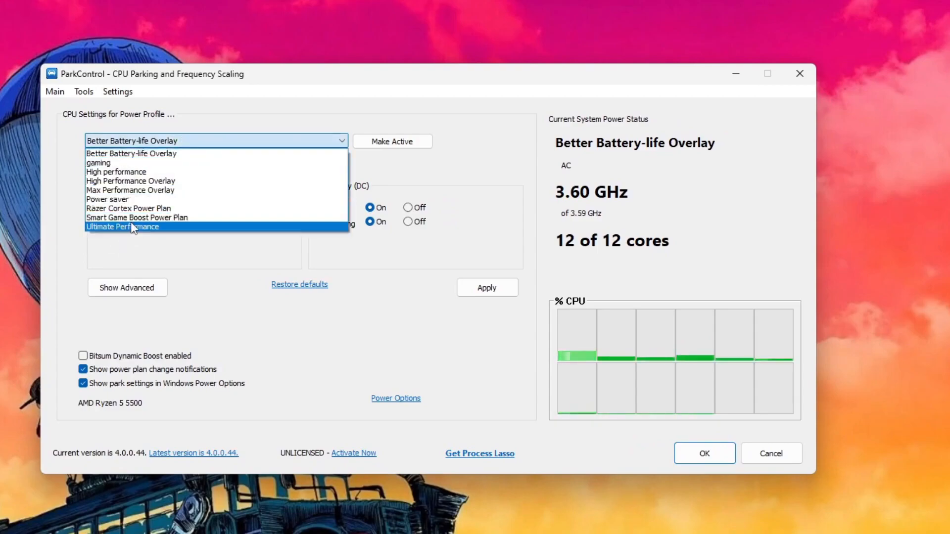
{"action": "left_click", "coordinate": [137, 217]}
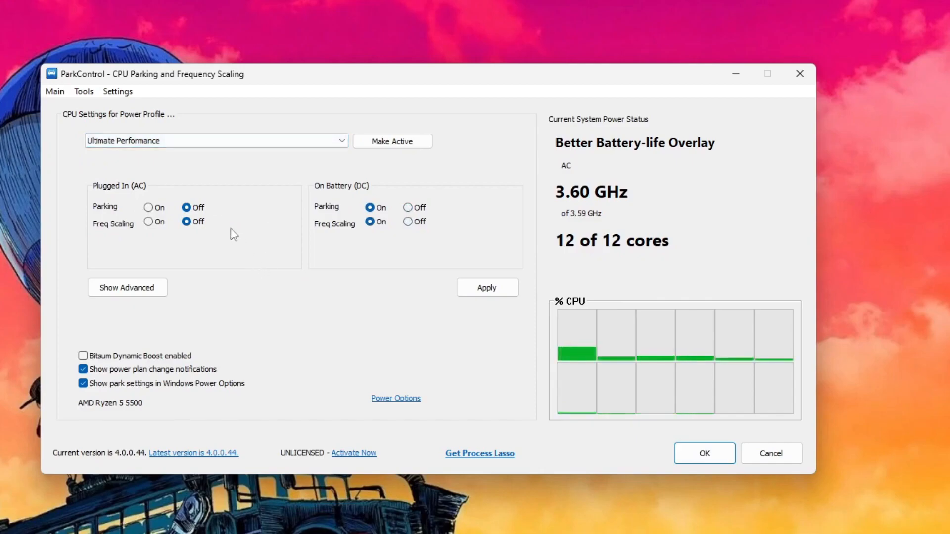
{"action": "mouse_move", "coordinate": [298, 237]}
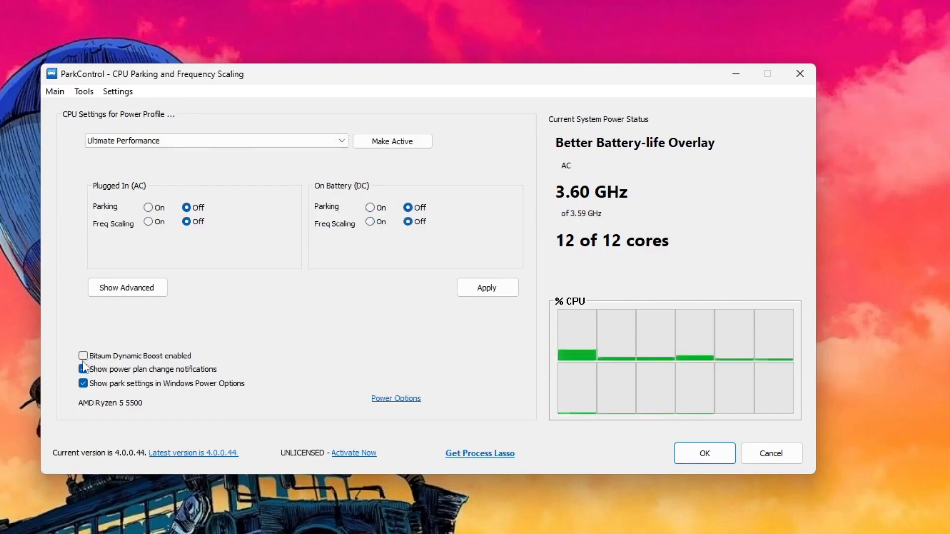
- Enable Bitsum Dynamic Boost with the gaming plan when idle, dismiss the Pro notice, and confirm to close ParkControl
{"action": "left_click", "coordinate": [83, 355]}
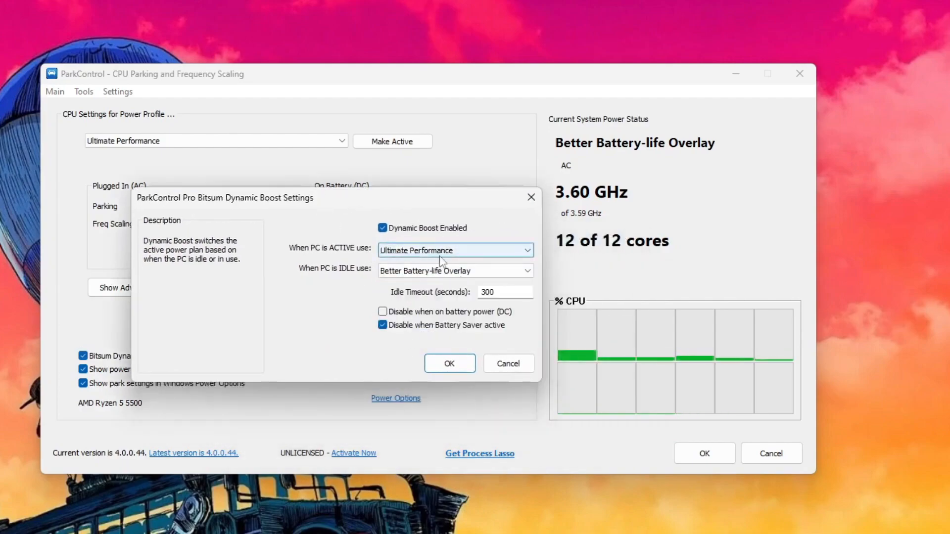
{"action": "left_click", "coordinate": [526, 270]}
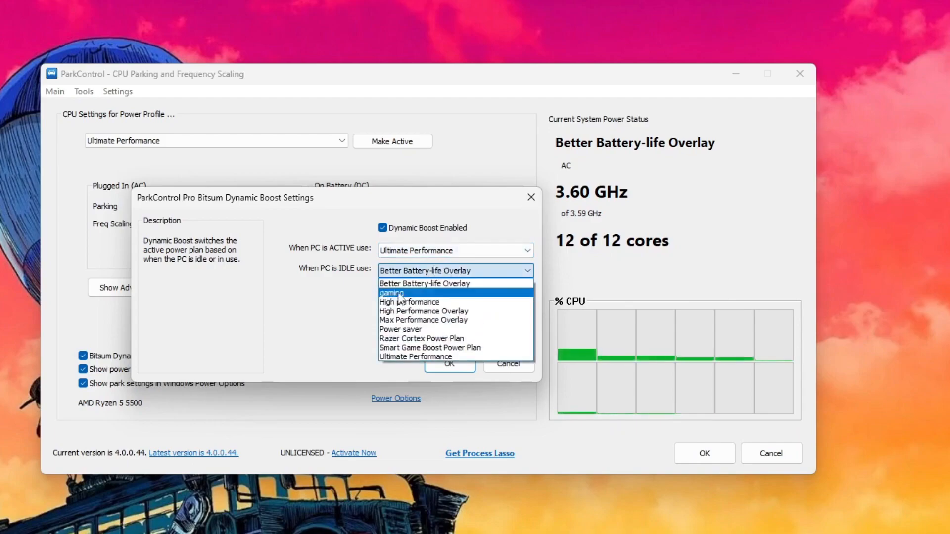
{"action": "left_click", "coordinate": [391, 292]}
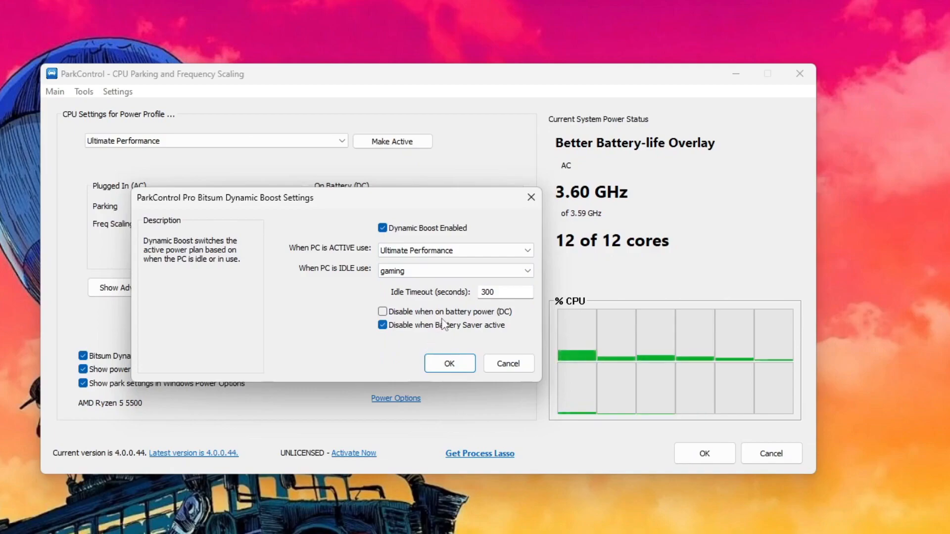
{"action": "left_click", "coordinate": [449, 363]}
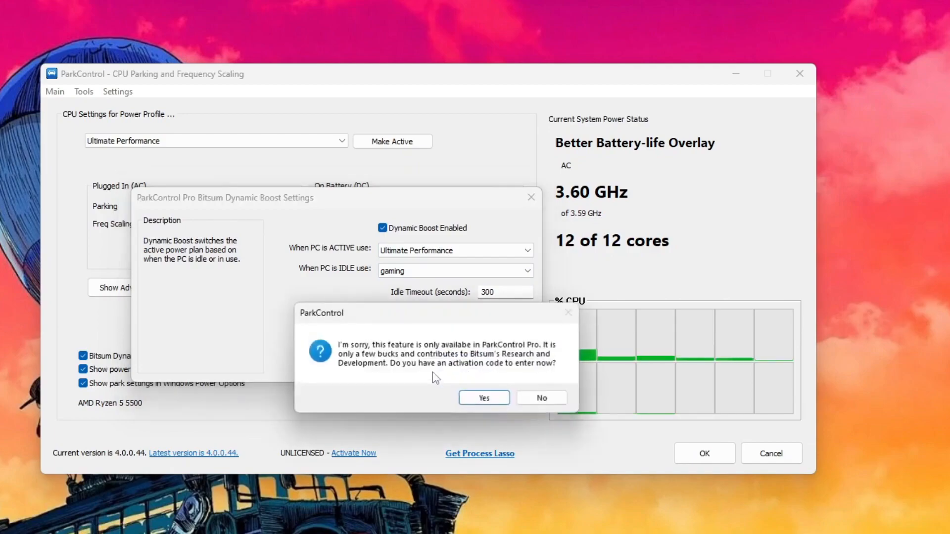
{"action": "left_click", "coordinate": [482, 397]}
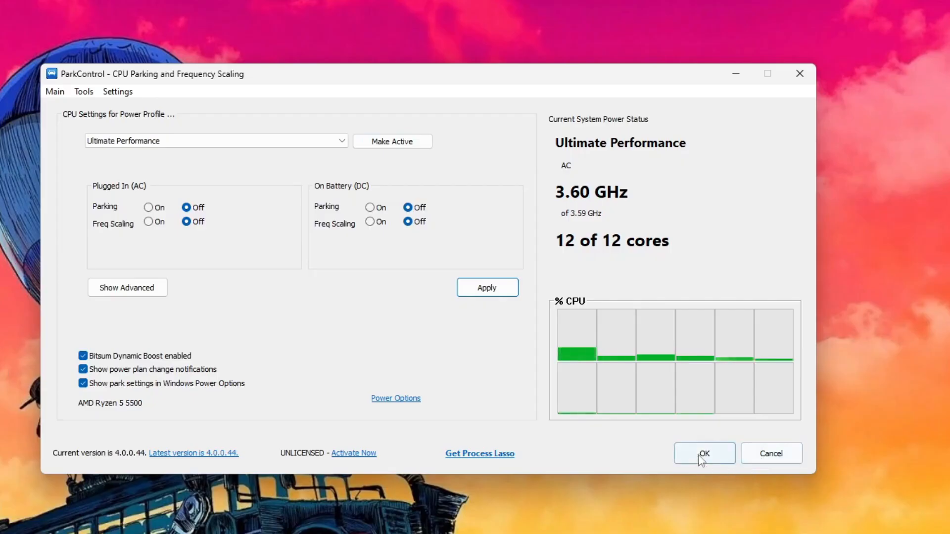
{"action": "left_click", "coordinate": [703, 453]}
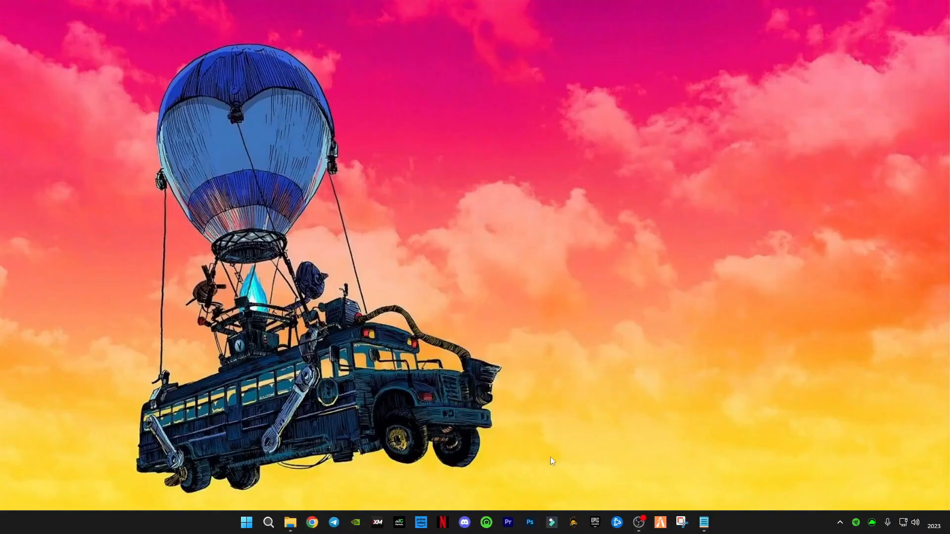
- Open %temp% via Run and send its 104 items to the recycle bin
{"action": "left_click", "coordinate": [268, 522]}
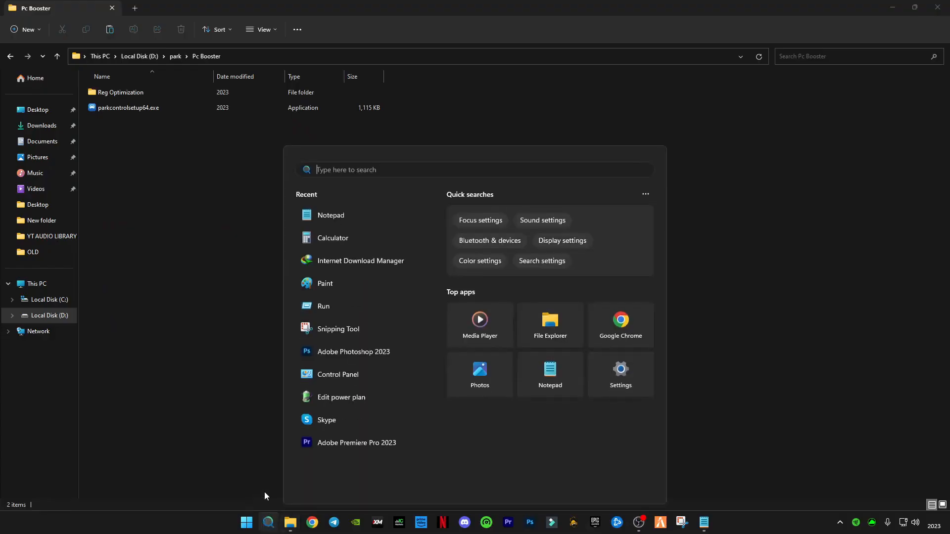
{"action": "left_click", "coordinate": [323, 305]}
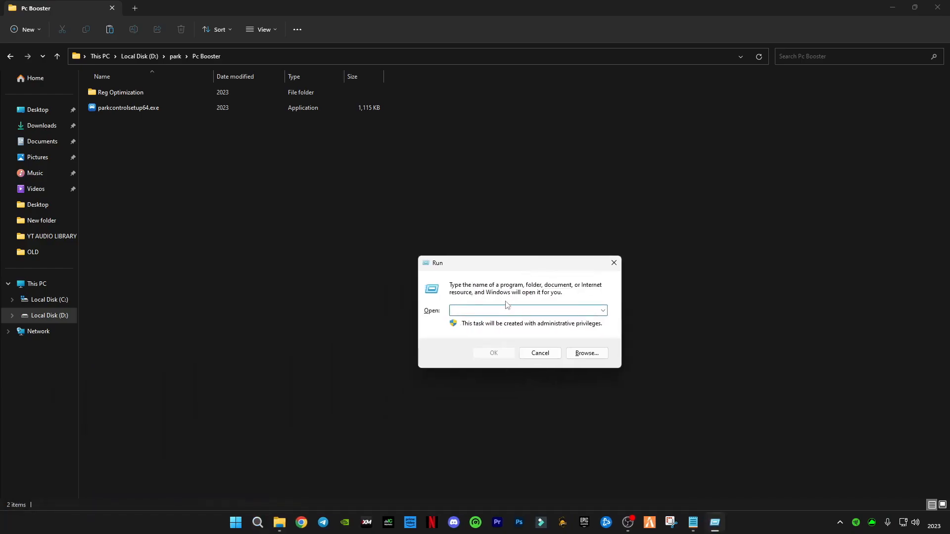
{"action": "type", "text": "%t"}
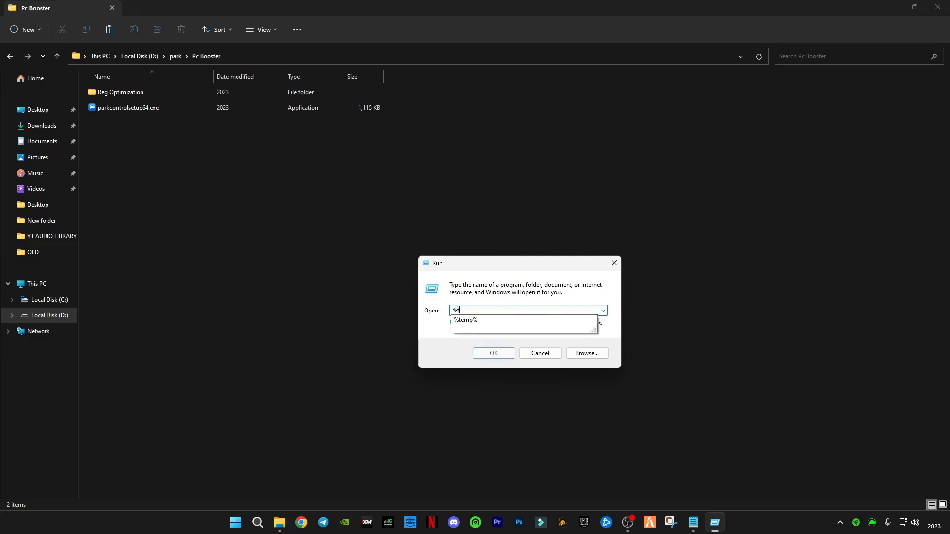
{"action": "left_click", "coordinate": [538, 353]}
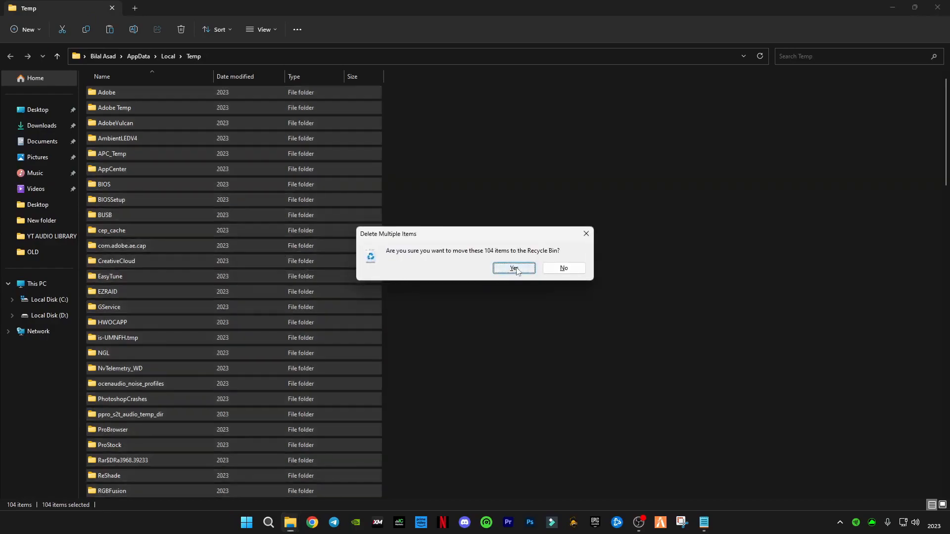
{"action": "left_click", "coordinate": [513, 268]}
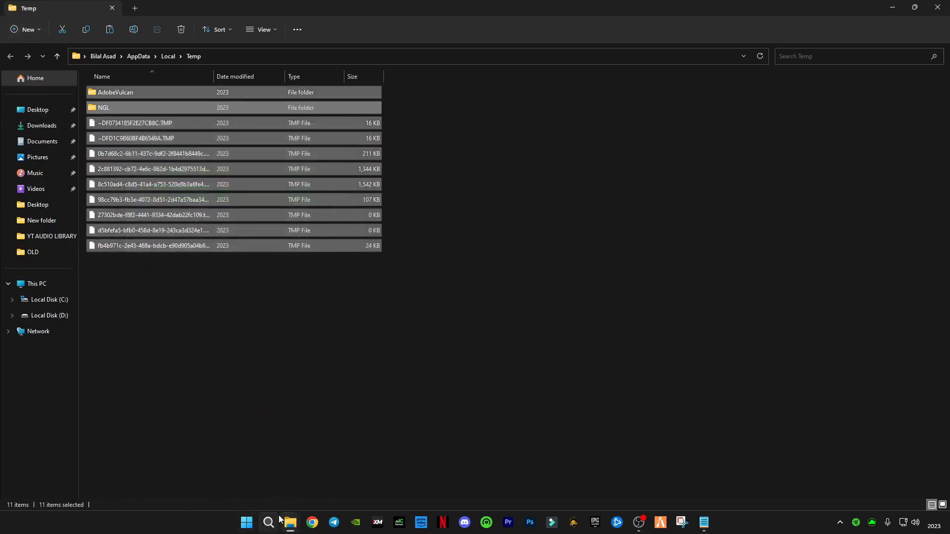
- Empty the Windows temp folder of its 9 items, skipping the locked log file
{"action": "left_click", "coordinate": [268, 525]}
{"action": "type", "text": "temp"}
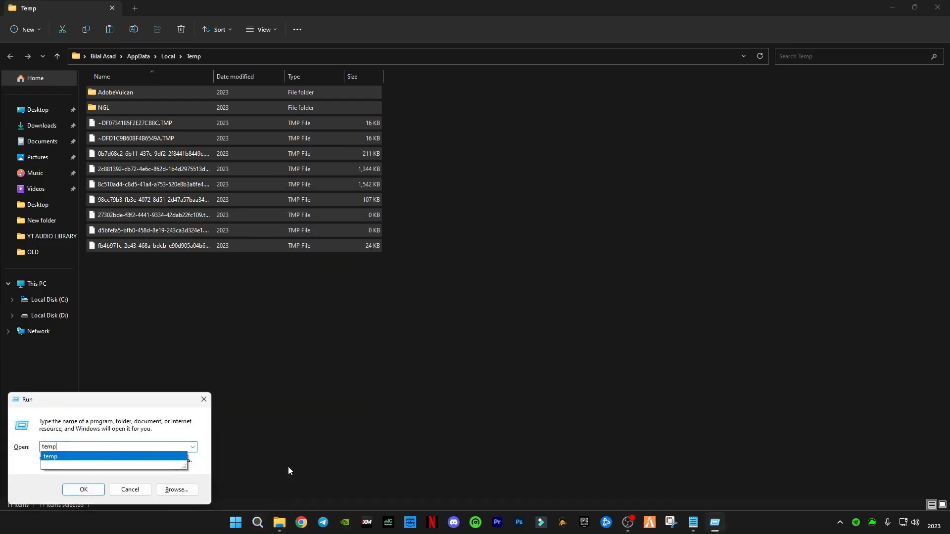
{"action": "left_click", "coordinate": [83, 490]}
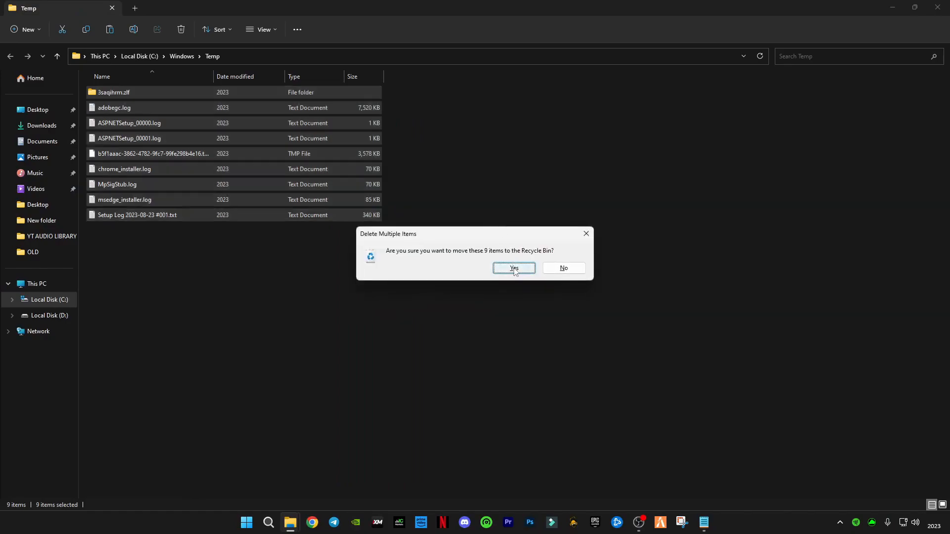
{"action": "left_click", "coordinate": [514, 268]}
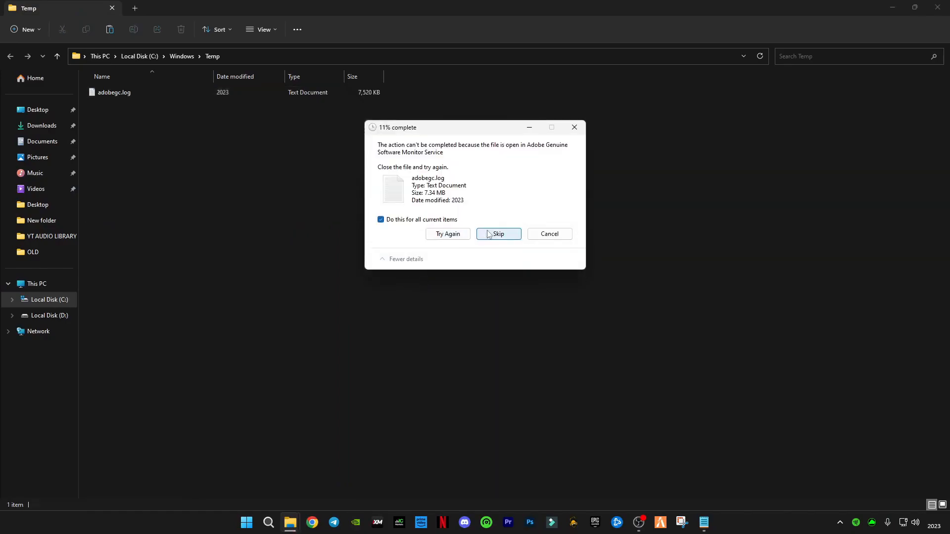
{"action": "left_click", "coordinate": [497, 234]}
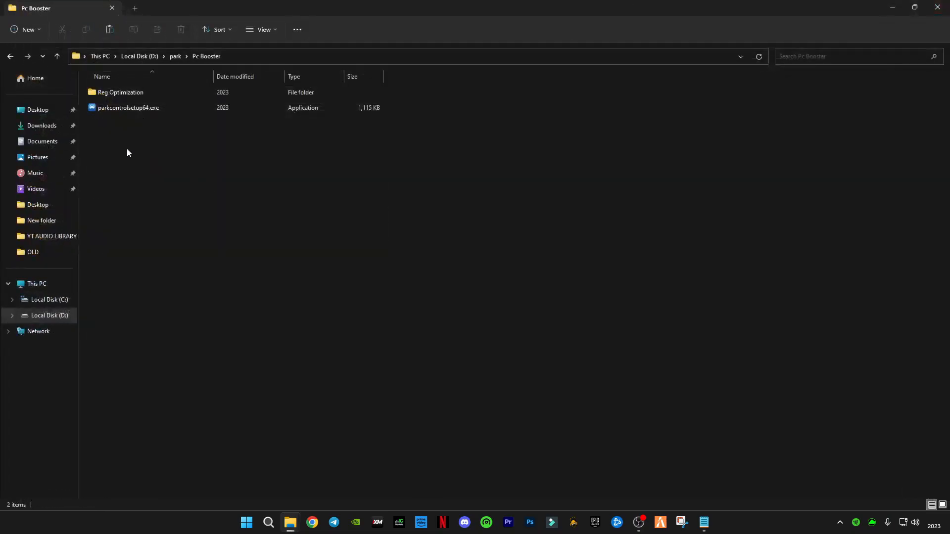
- Merge the CPU-GPU Optimizations .reg file from Reg Optimization into the registry and confirm
{"action": "double_click", "coordinate": [120, 92]}
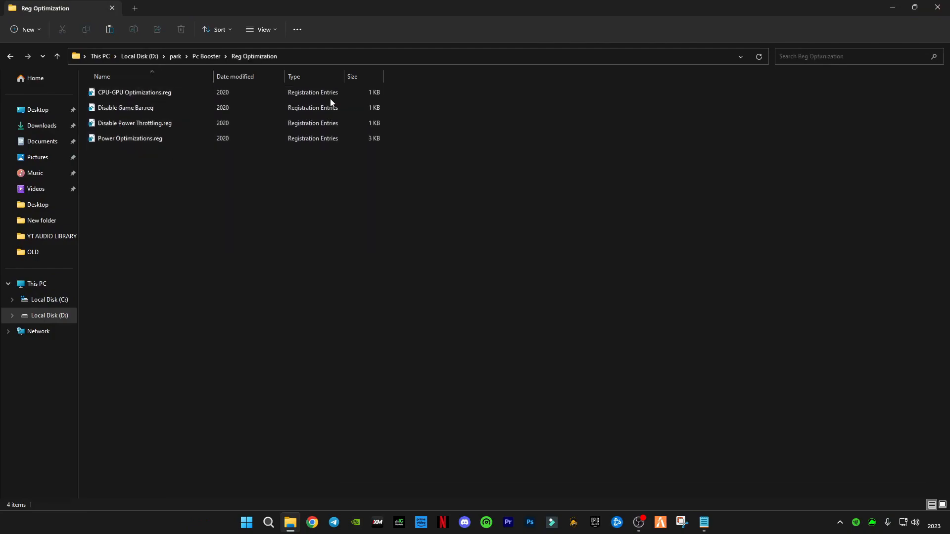
{"action": "left_click", "coordinate": [134, 92]}
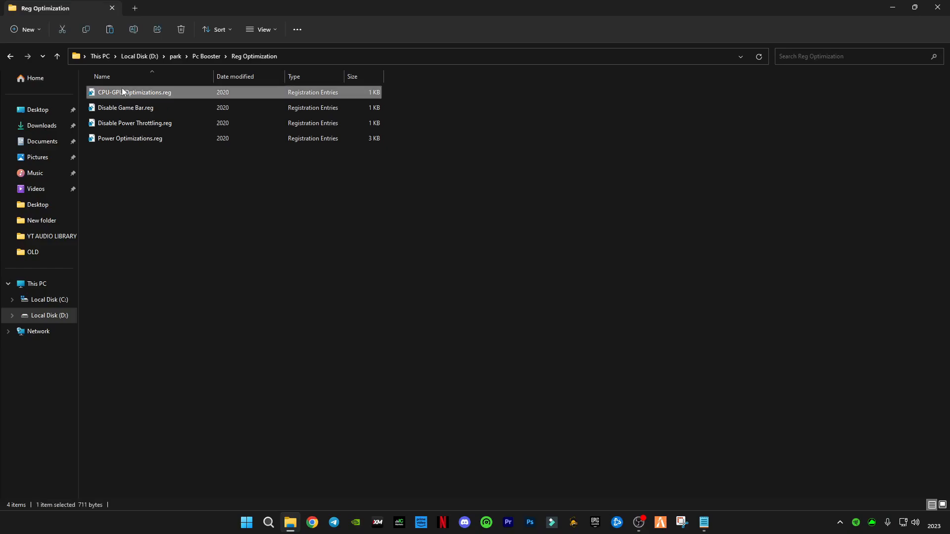
{"action": "double_click", "coordinate": [134, 92]}
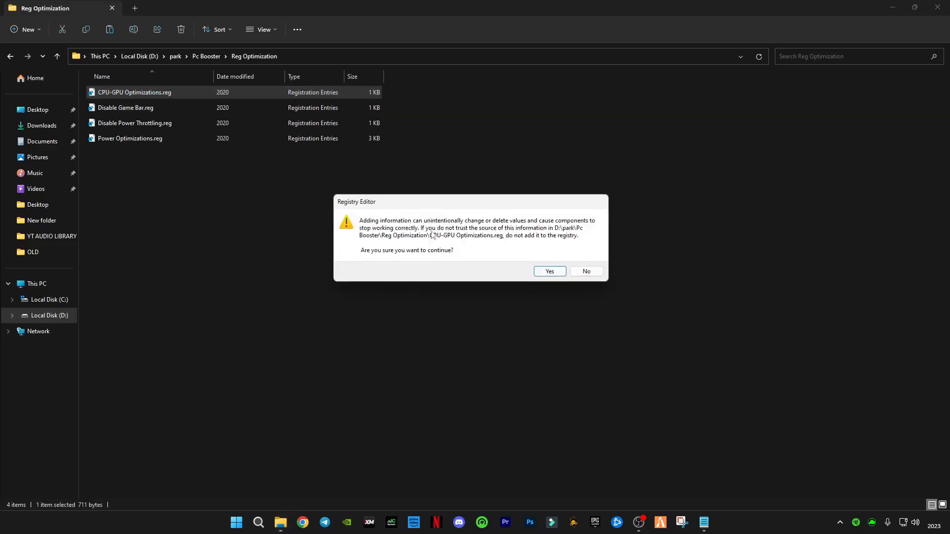
{"action": "left_click", "coordinate": [547, 271]}
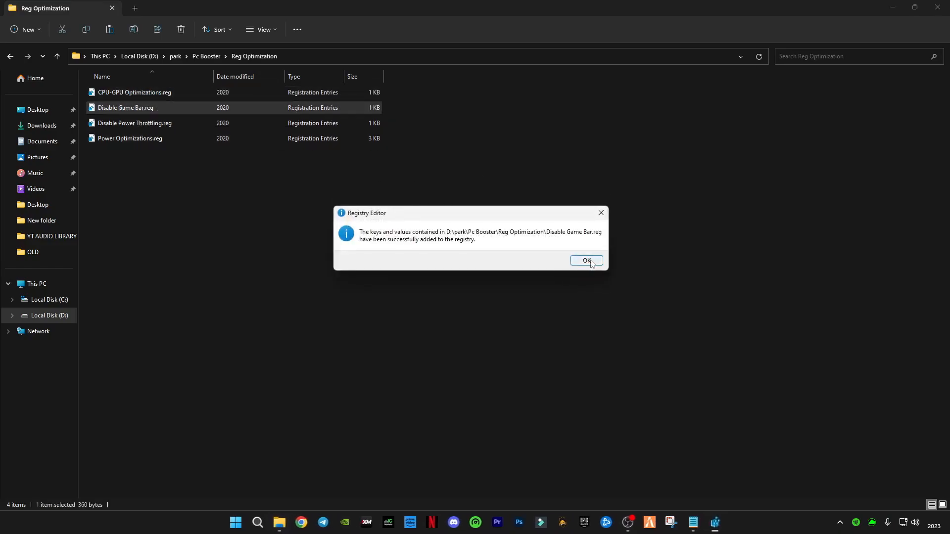
{"action": "left_click", "coordinate": [585, 260]}
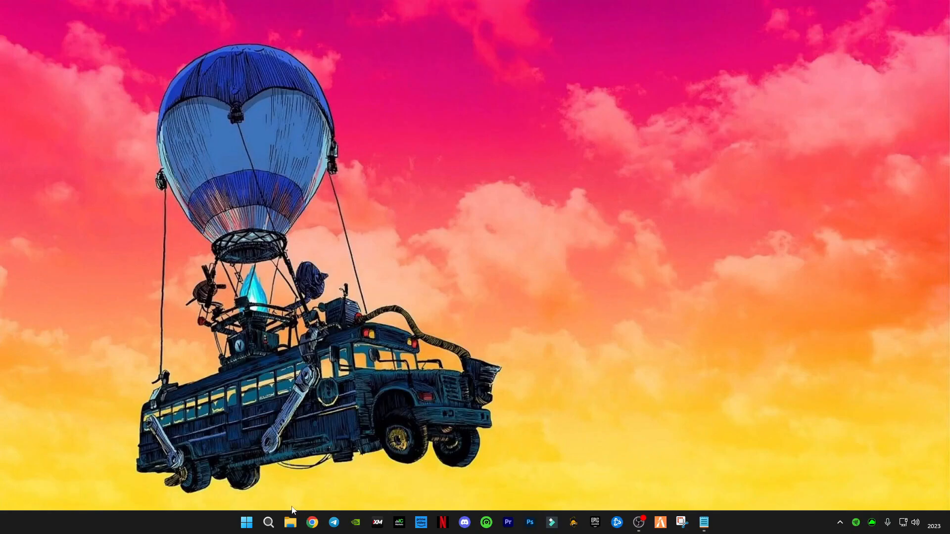
- Reach the Graphics settings page via Windows search and scroll to the app list
{"action": "left_click", "coordinate": [268, 522]}
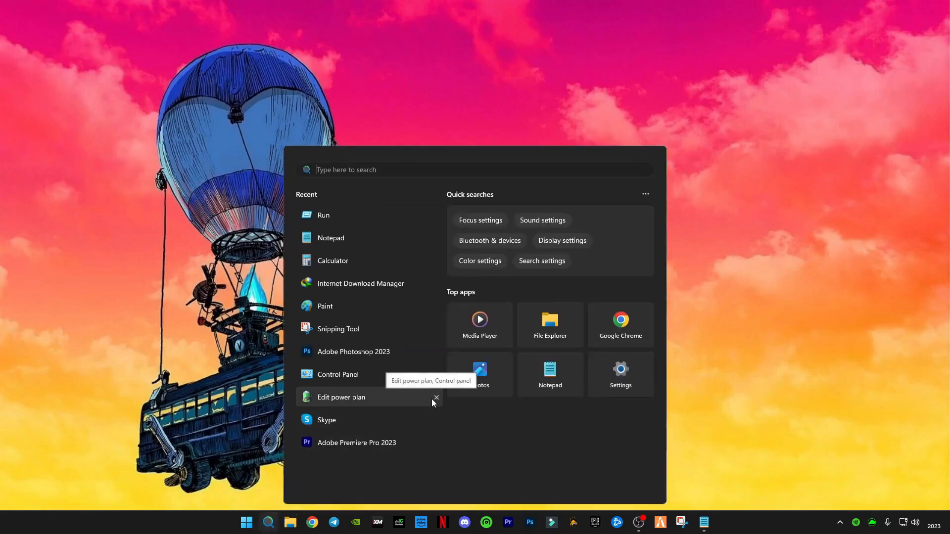
{"action": "type", "text": "graphics settings"}
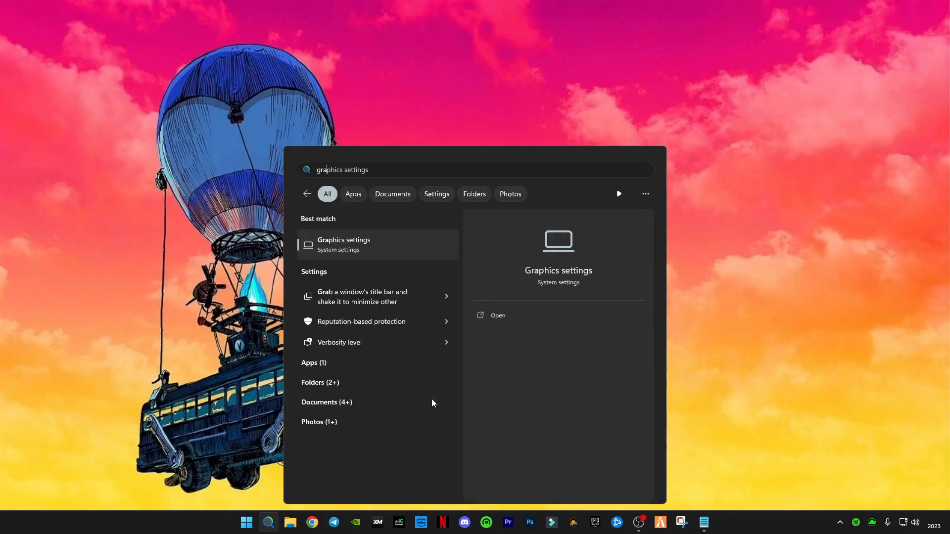
{"action": "left_click", "coordinate": [497, 314]}
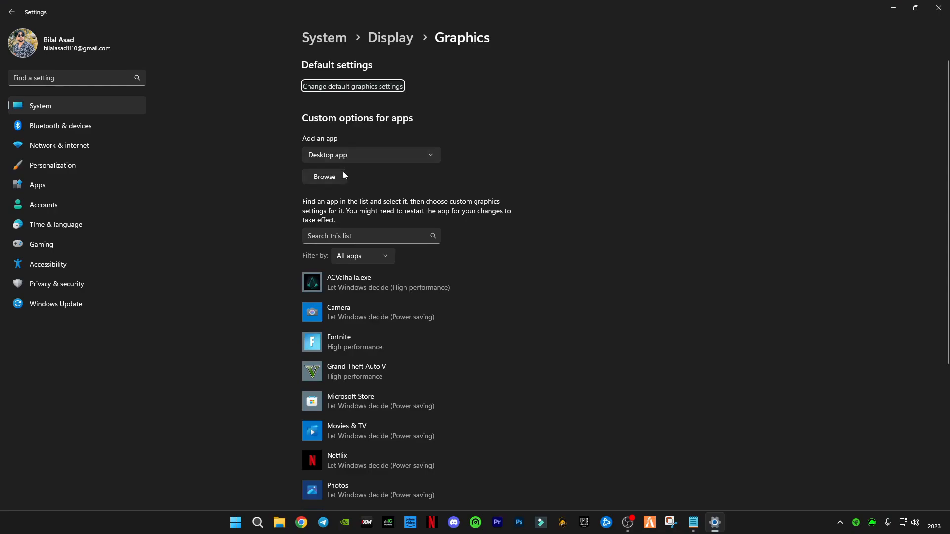
{"action": "scroll", "scroll_direction": "down", "scroll_amount": 3}
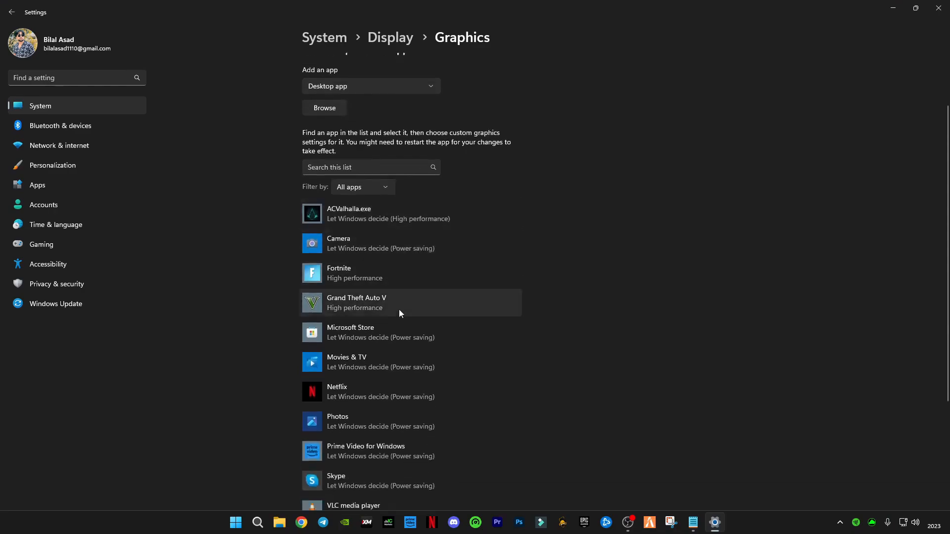
{"action": "mouse_move", "coordinate": [384, 269]}
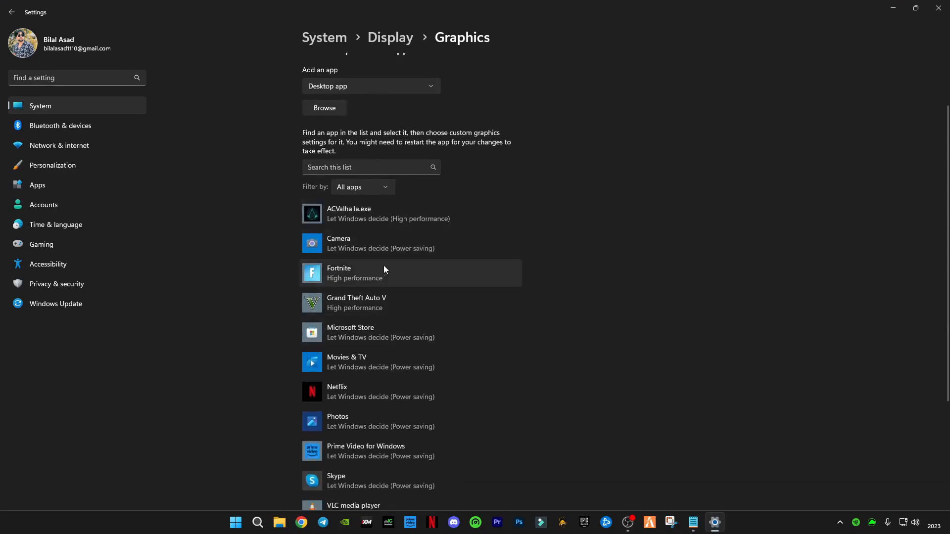
- Save High performance GPU preference for Fortnite, Grand Theft Auto V and ACValhalla.exe
{"action": "left_click", "coordinate": [409, 273]}
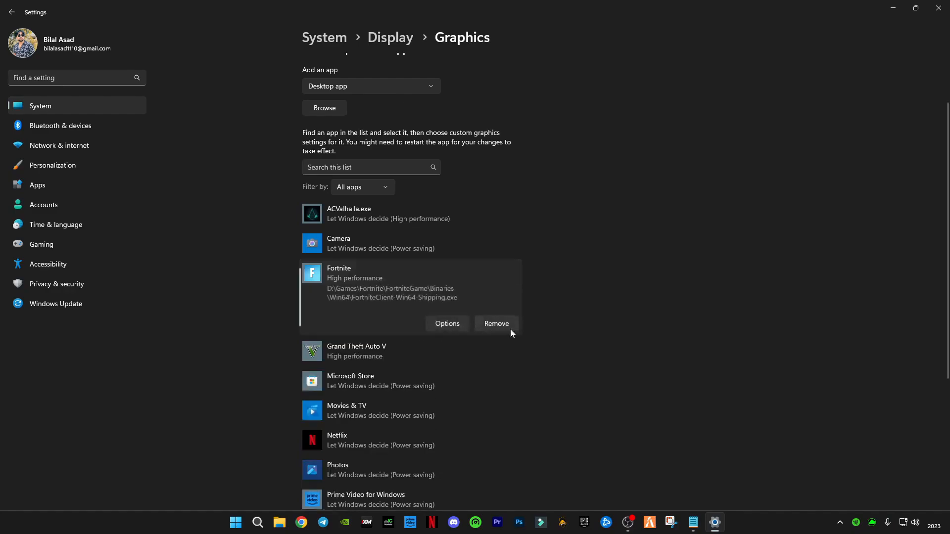
{"action": "left_click", "coordinate": [446, 322]}
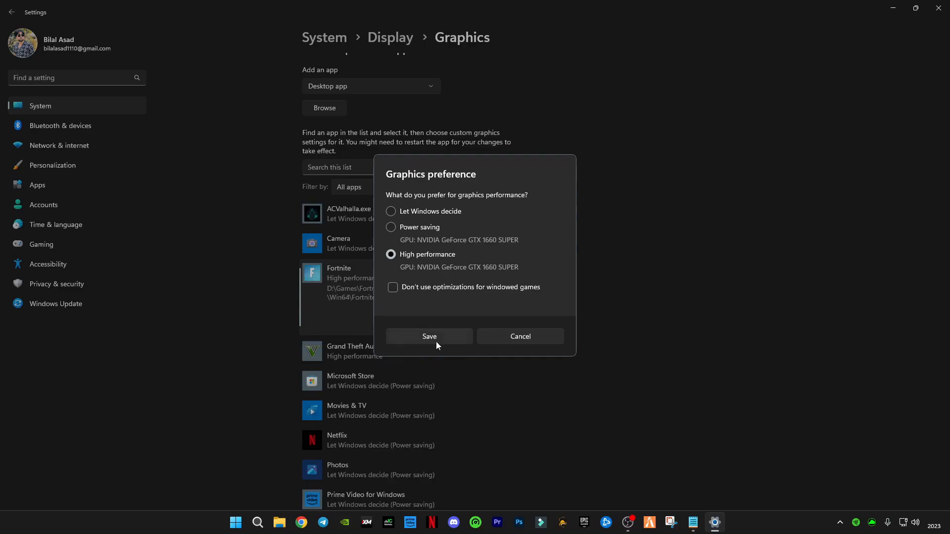
{"action": "left_click", "coordinate": [428, 337]}
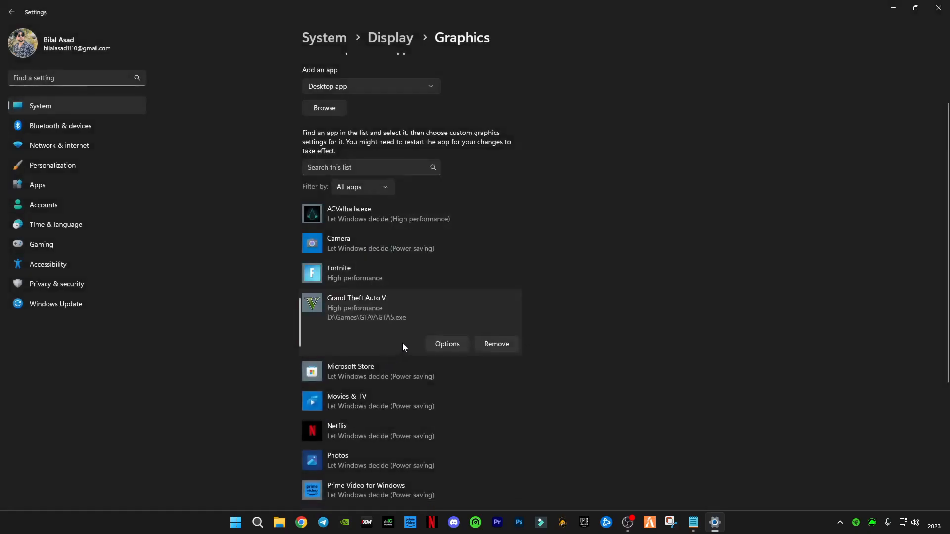
{"action": "left_click", "coordinate": [446, 344]}
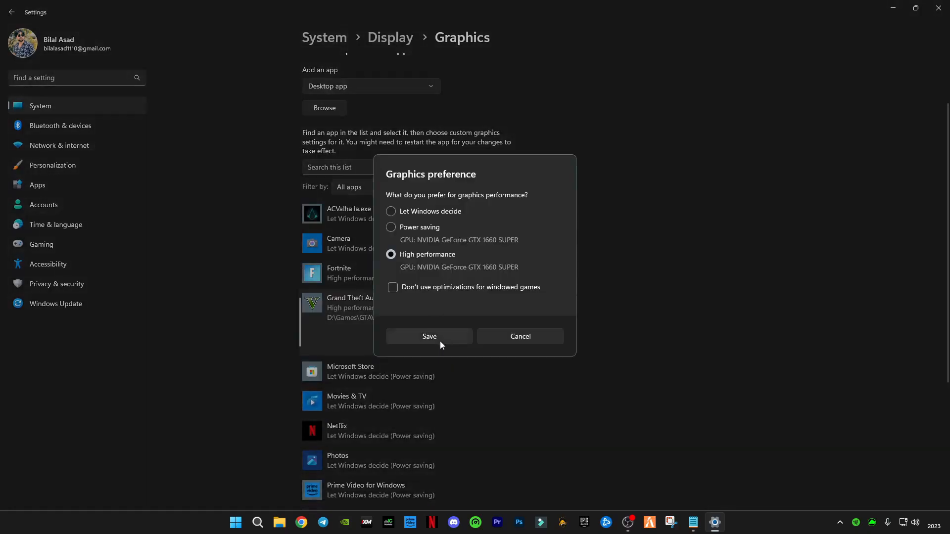
{"action": "left_click", "coordinate": [428, 337]}
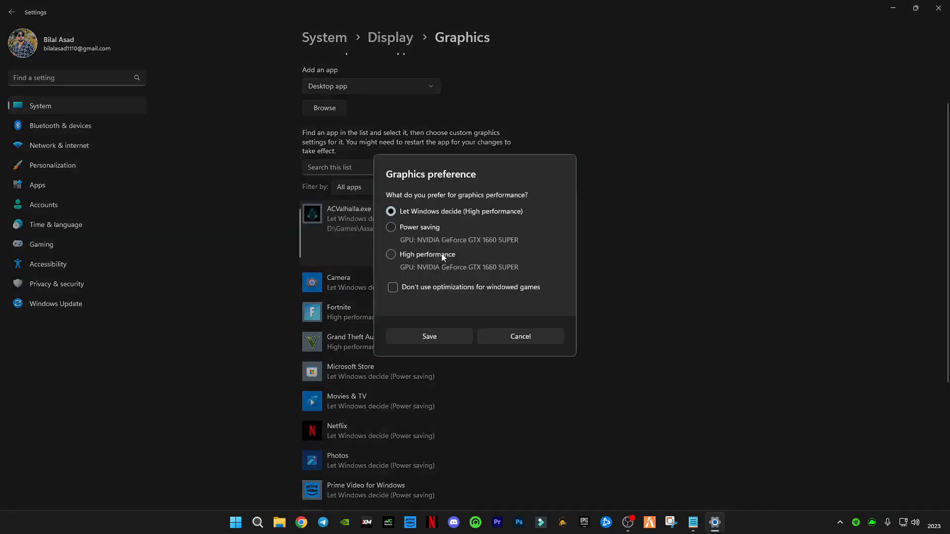
{"action": "mouse_move", "coordinate": [388, 263]}
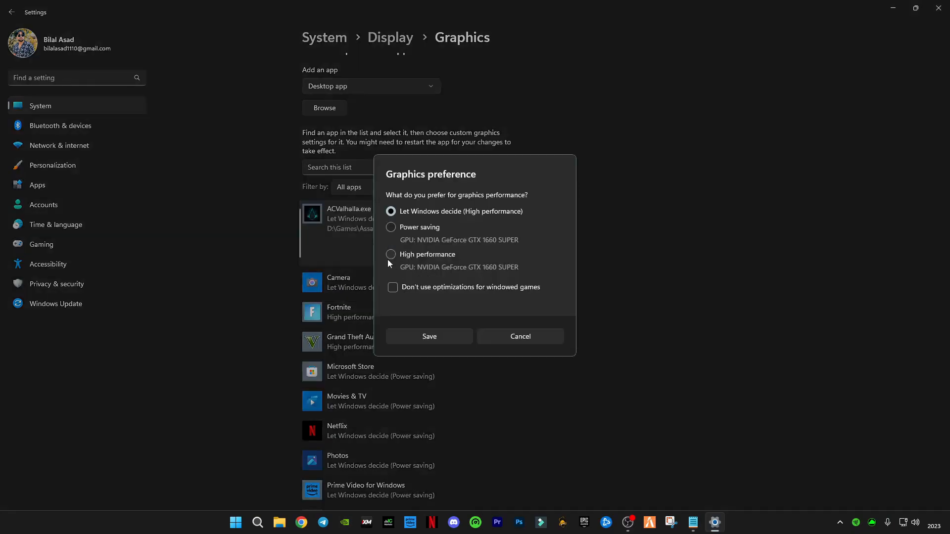
{"action": "left_click", "coordinate": [391, 254]}
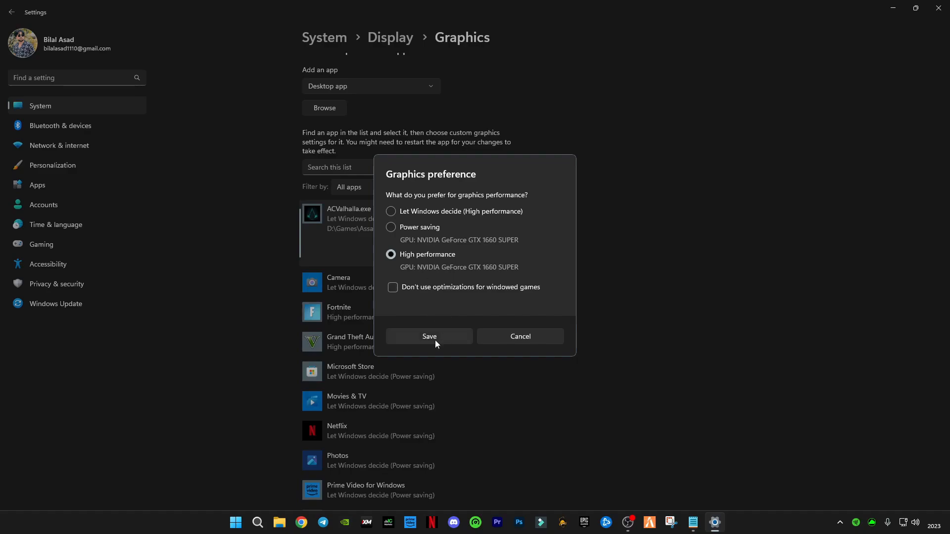
{"action": "left_click", "coordinate": [429, 337]}
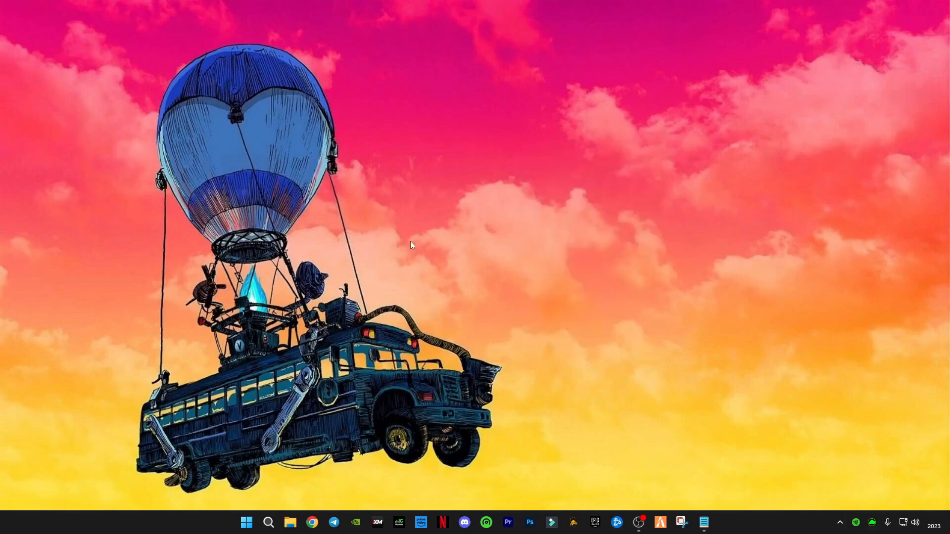
{"action": "mouse_move", "coordinate": [412, 250]}
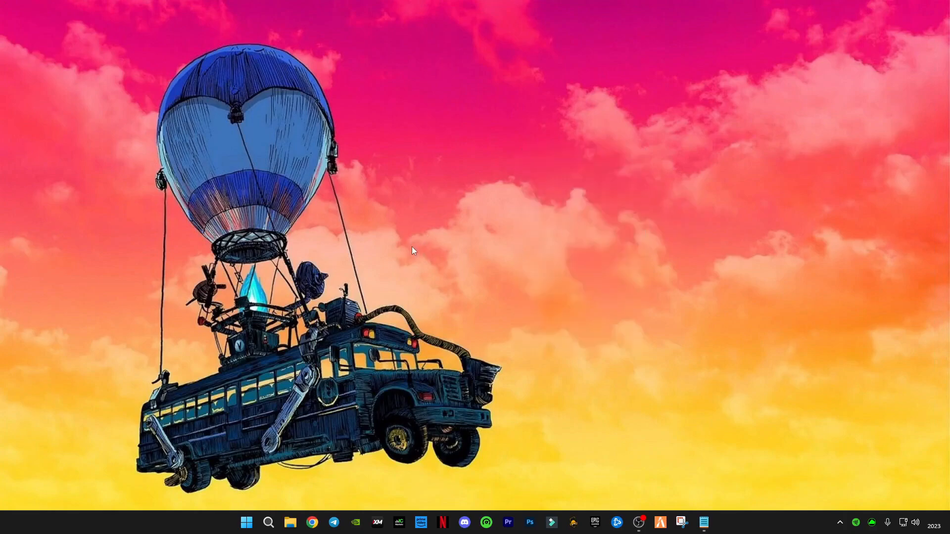
{"action": "mouse_move", "coordinate": [463, 228]}
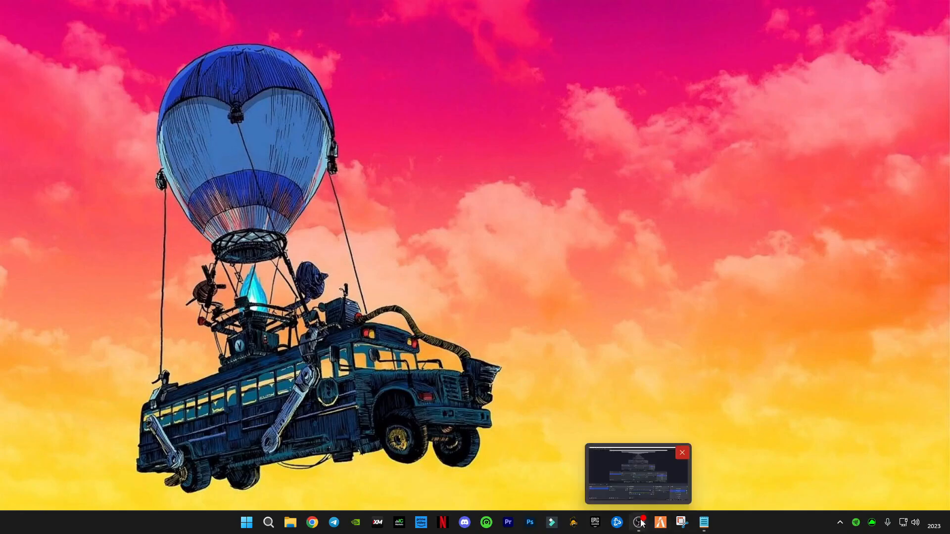
{"action": "mouse_move", "coordinate": [638, 522]}
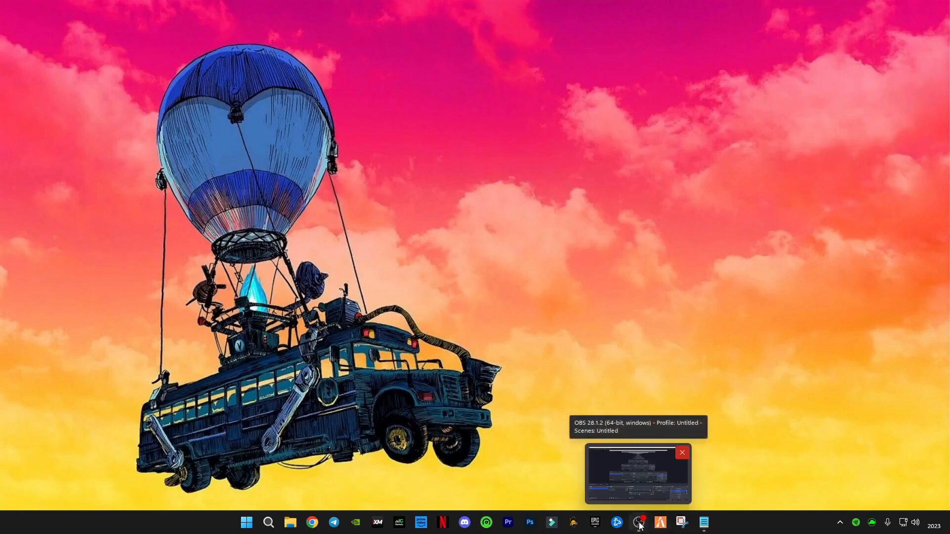